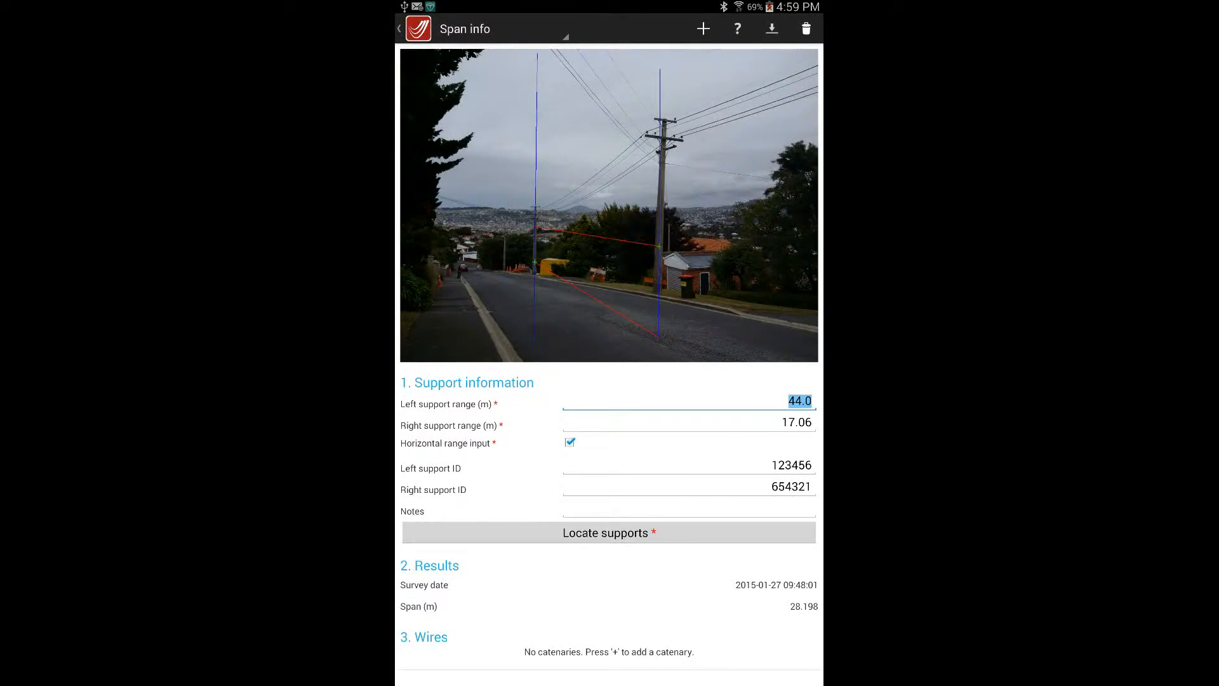
- Add a new catenary to the surveyed span from the Span info page
click(701, 28)
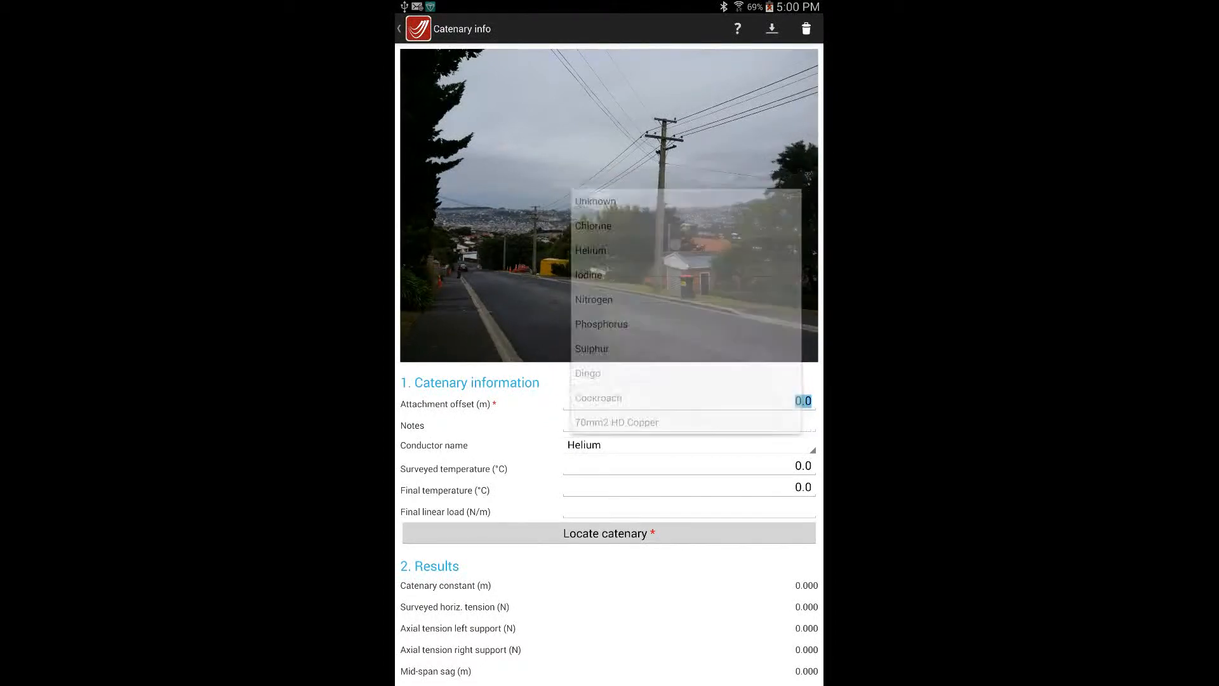
- Choose Helium as the conductor and set the surveyed temperature to 10 °C
click(803, 465)
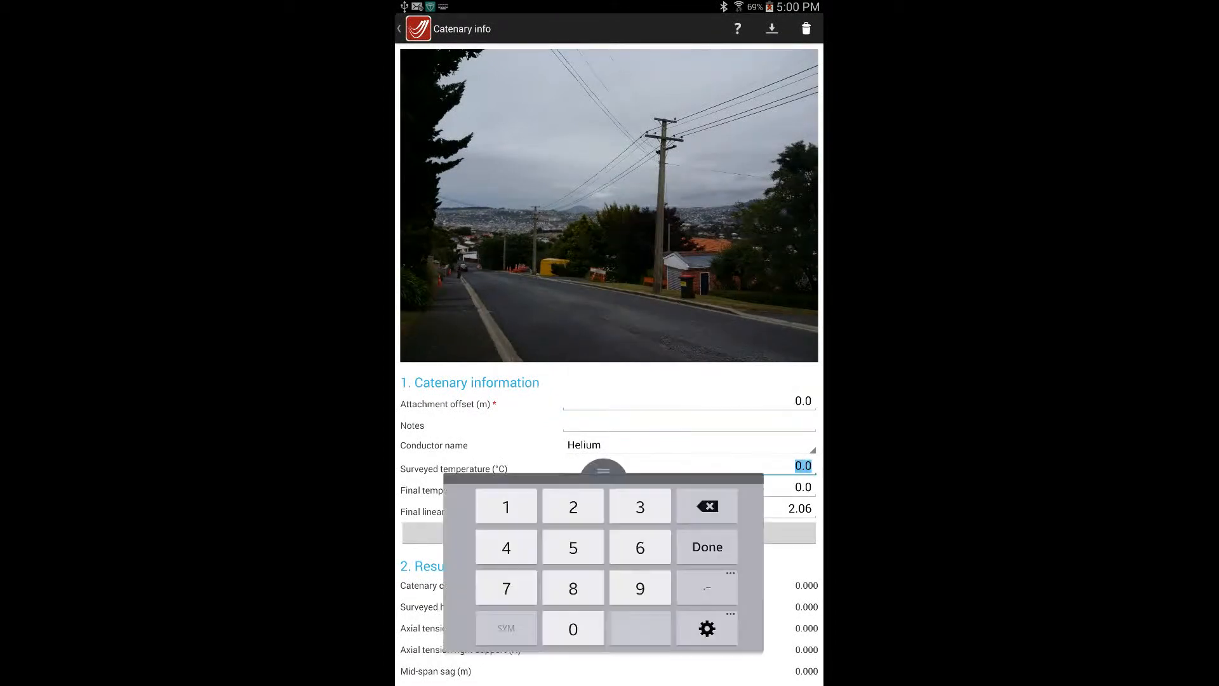
click(506, 506)
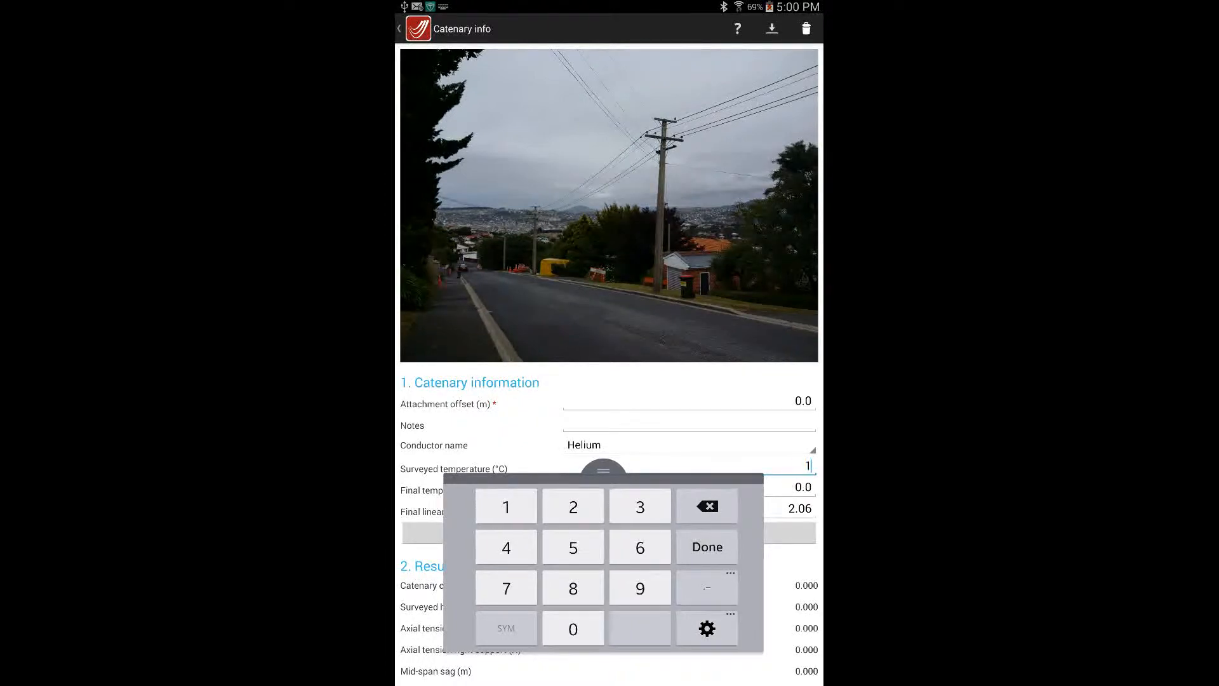
click(705, 547)
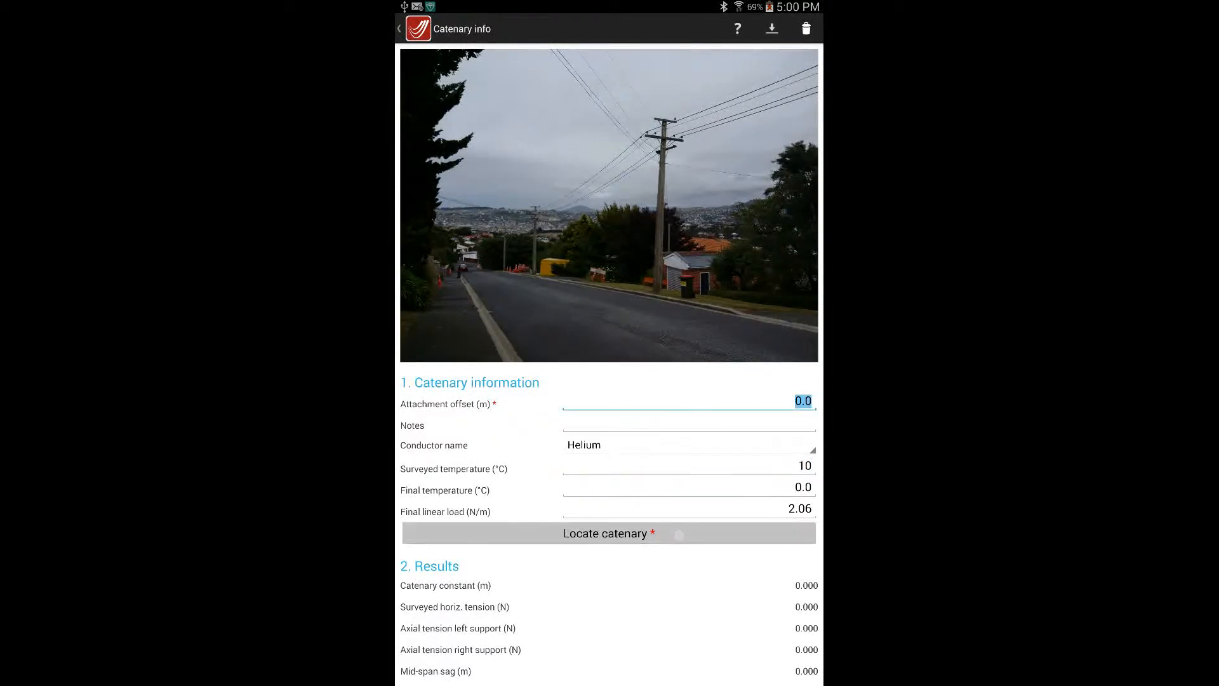
- Locate the Helium catenary by marking left, centre and right conductor points on the wire
click(609, 532)
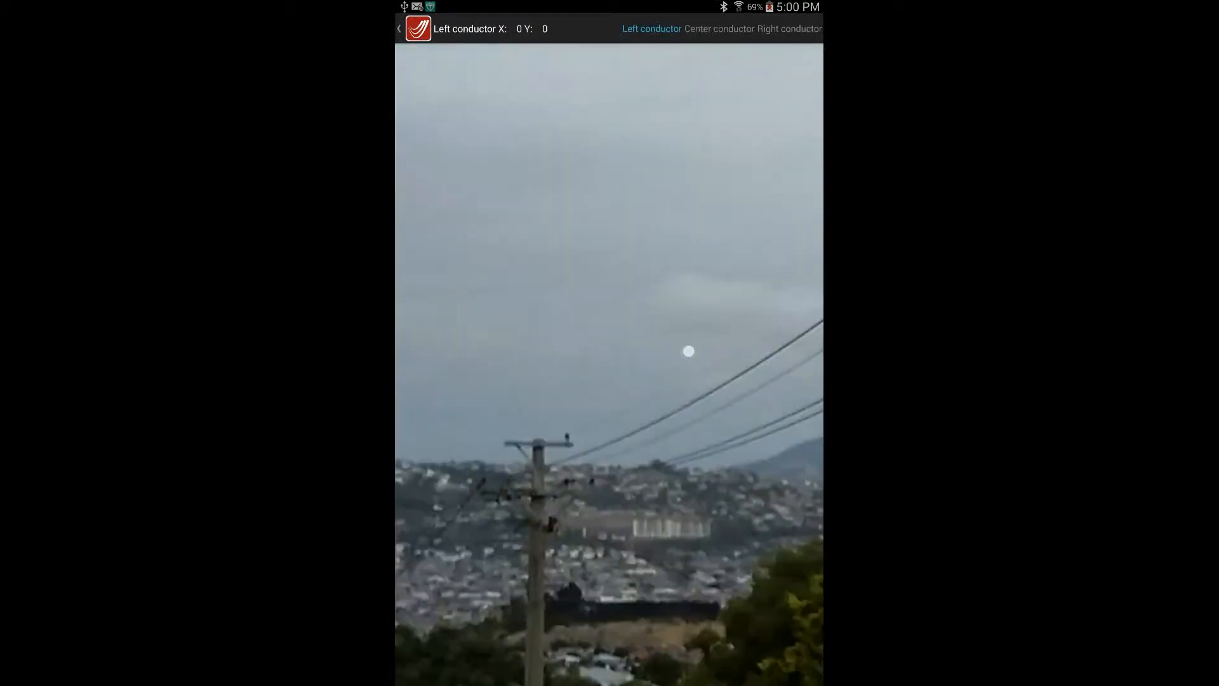
click(717, 28)
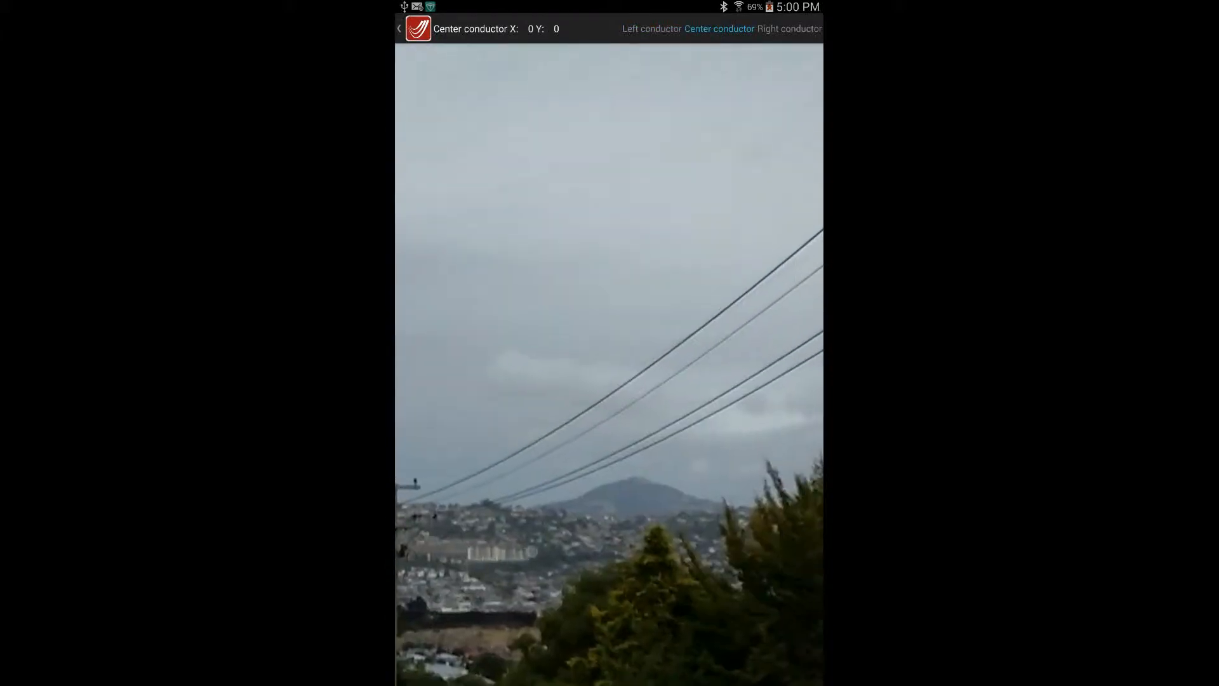
click(789, 29)
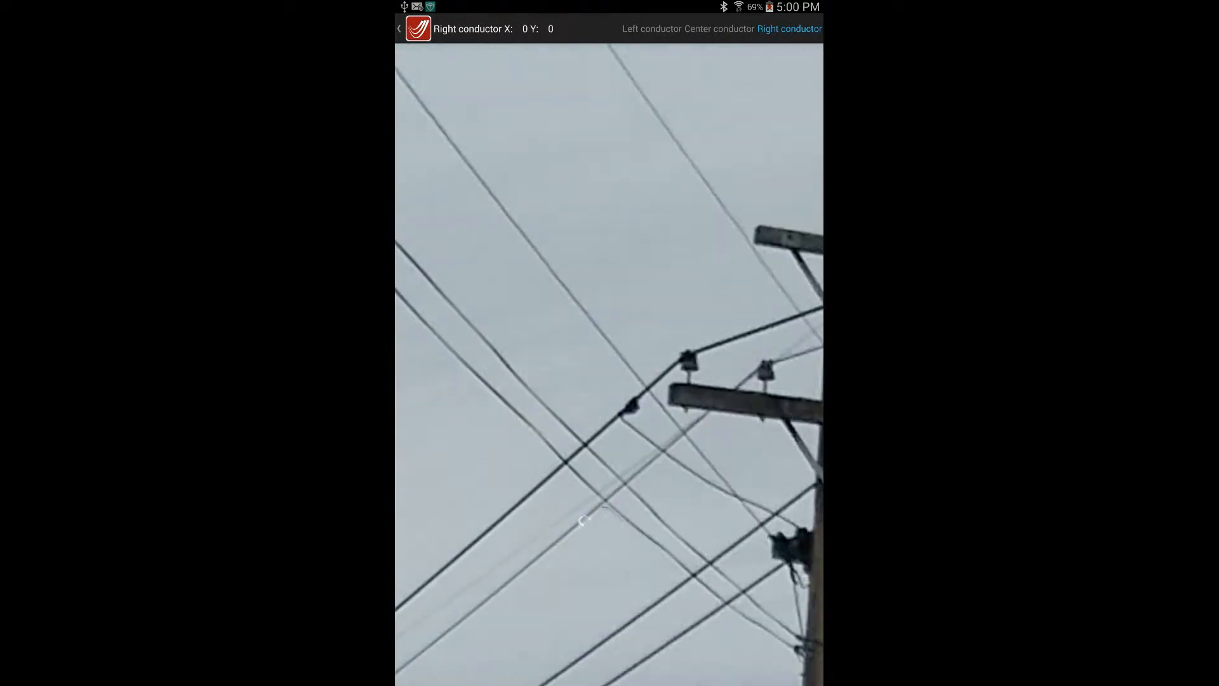
click(399, 29)
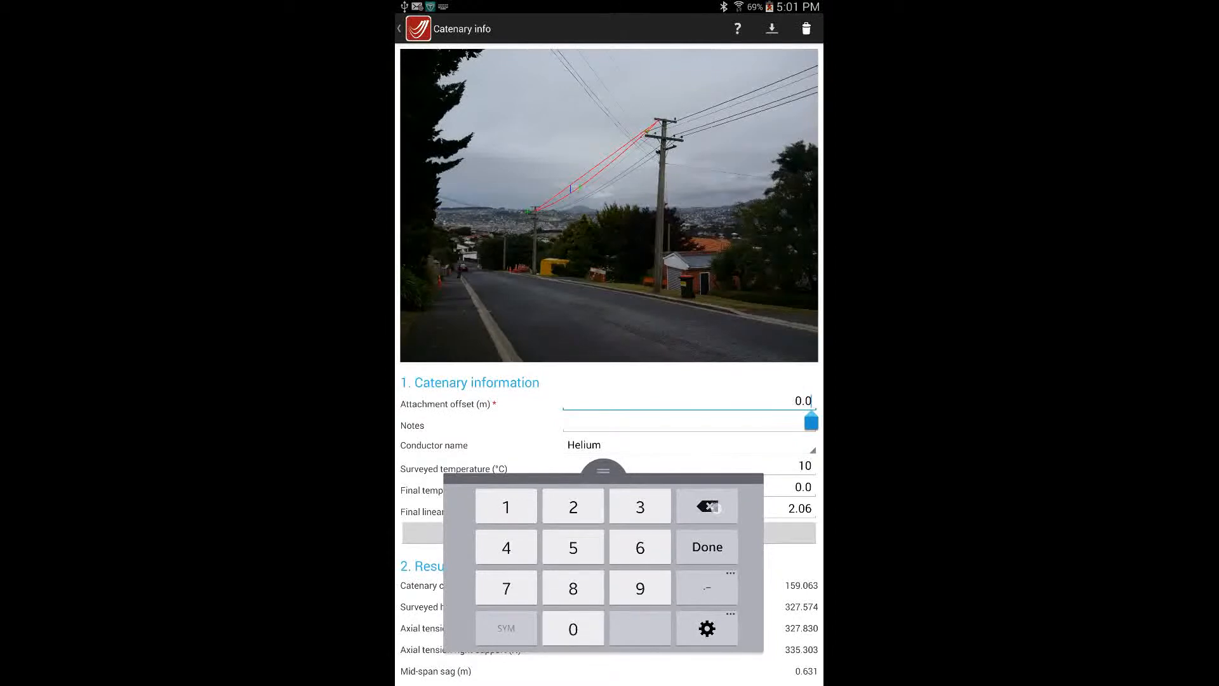
- Set attachment offset to -0.8 m (0.701 m sag) and return to Span info
click(705, 505)
text(-0)
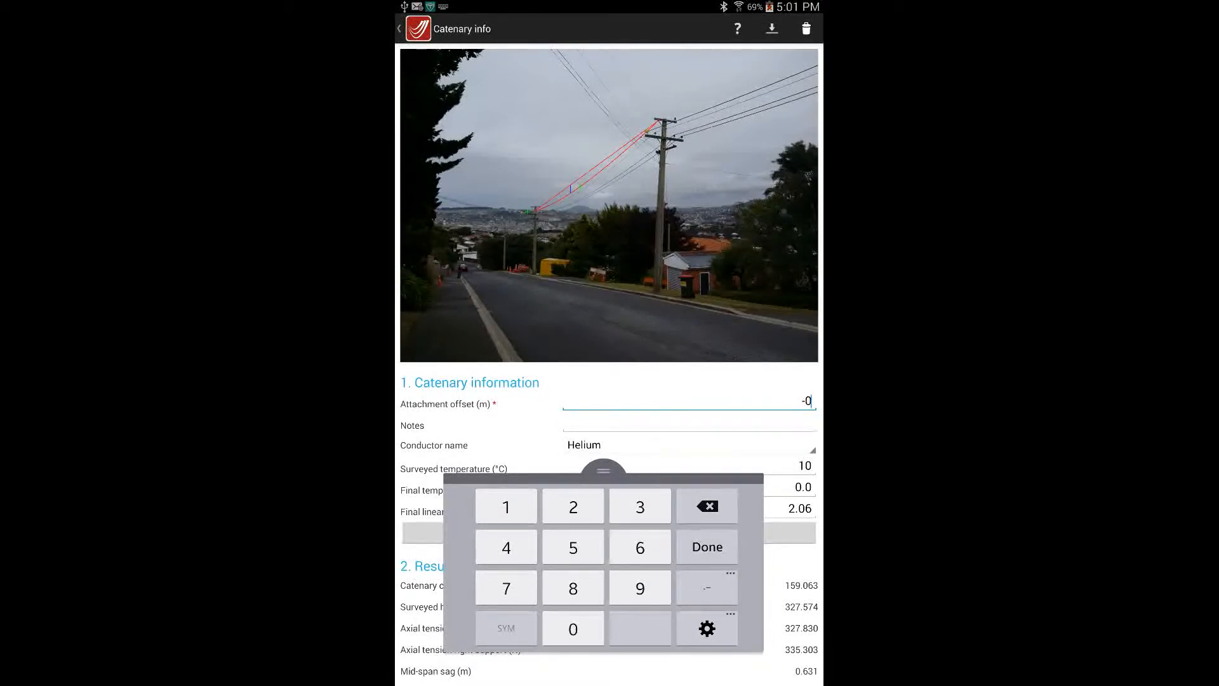
click(572, 587)
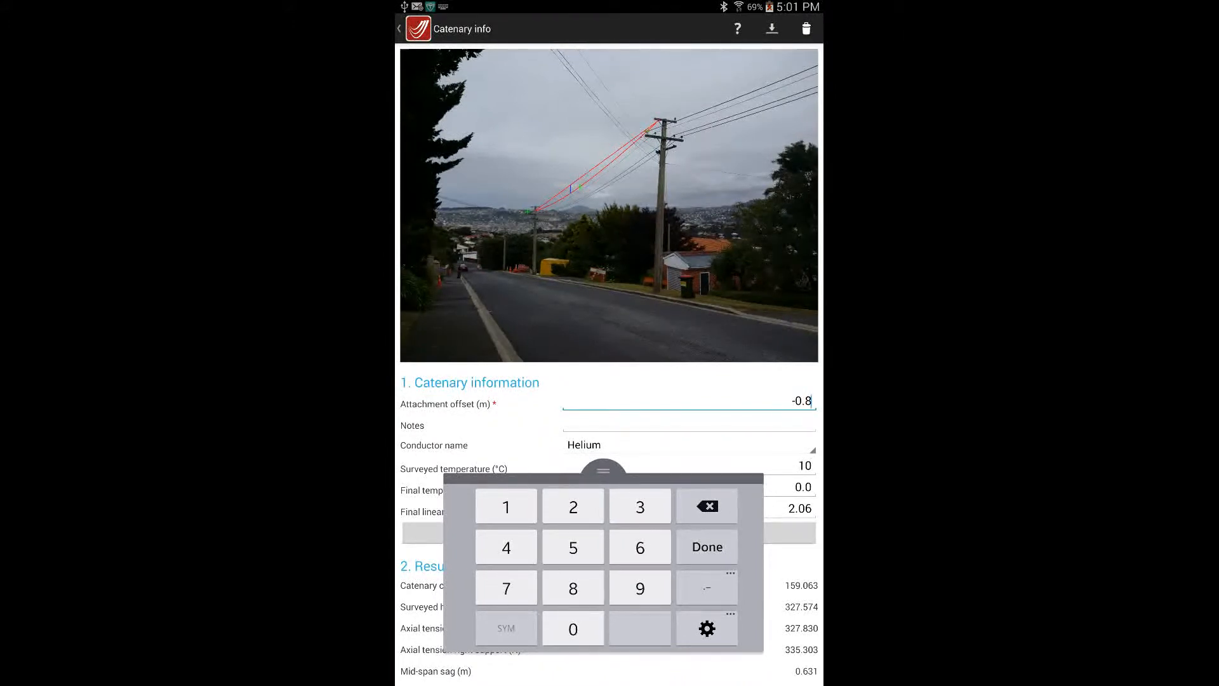
click(707, 546)
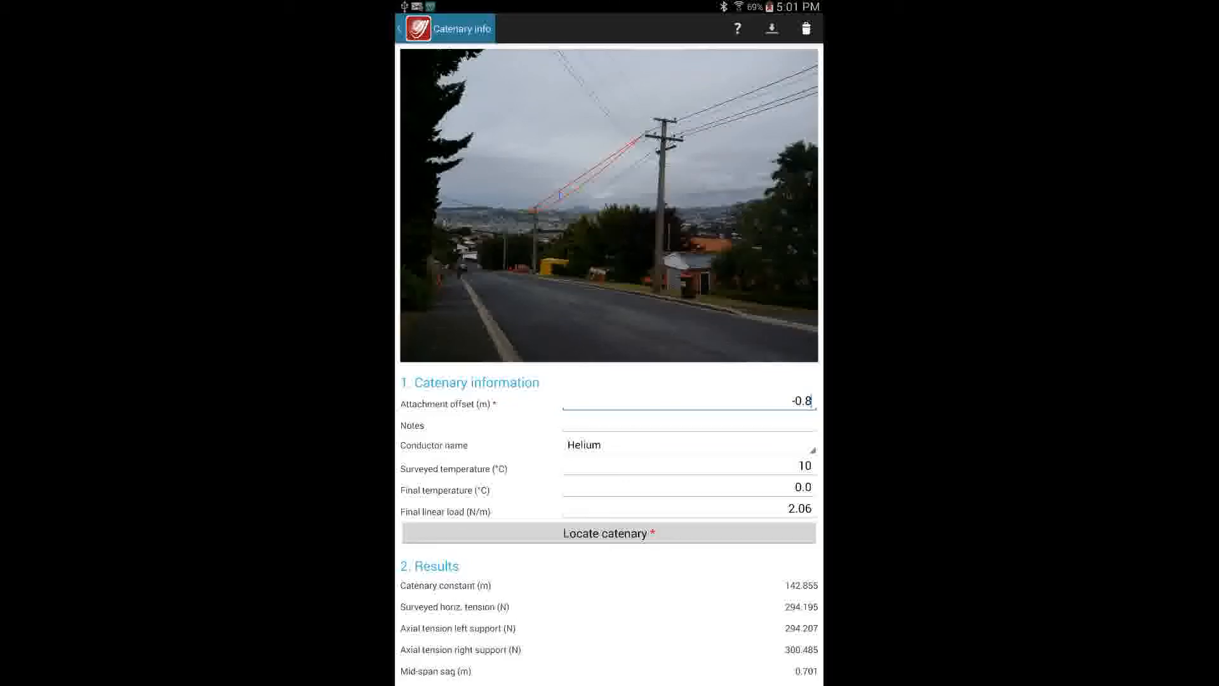
click(399, 28)
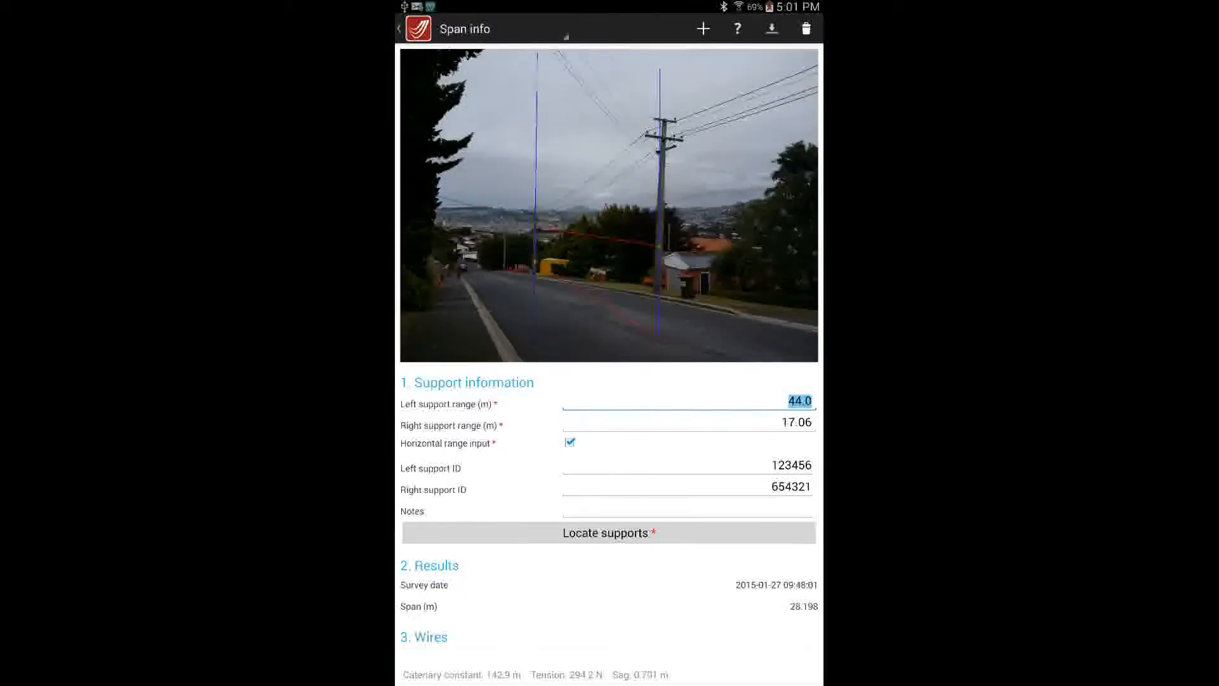